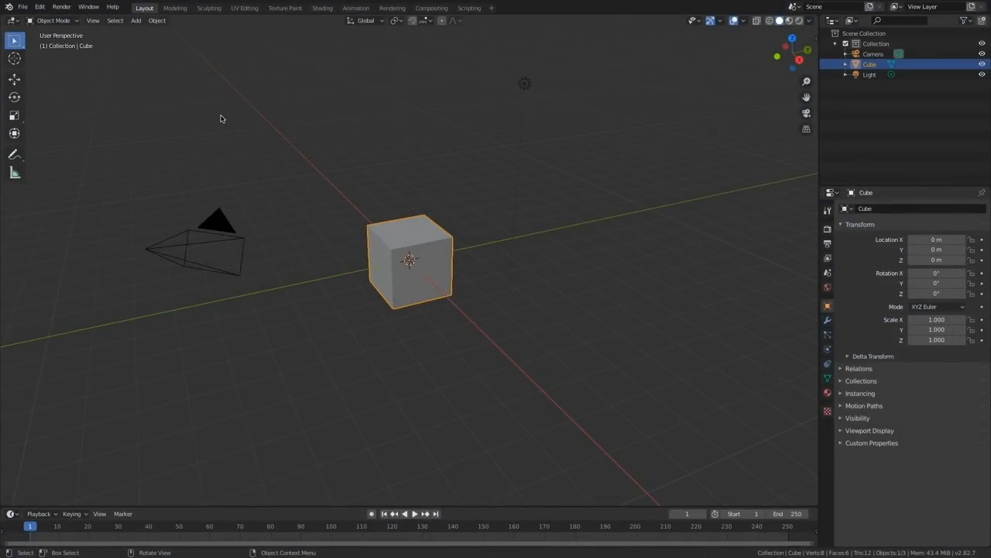
Step: Create a new Blender file from the Motion Tracking template
click(23, 6)
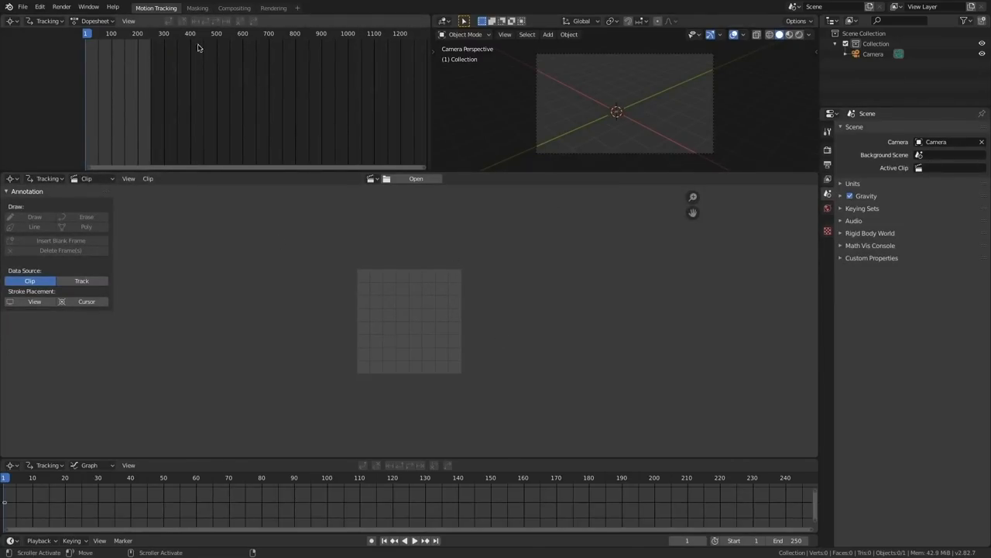
mouse_move(463, 312)
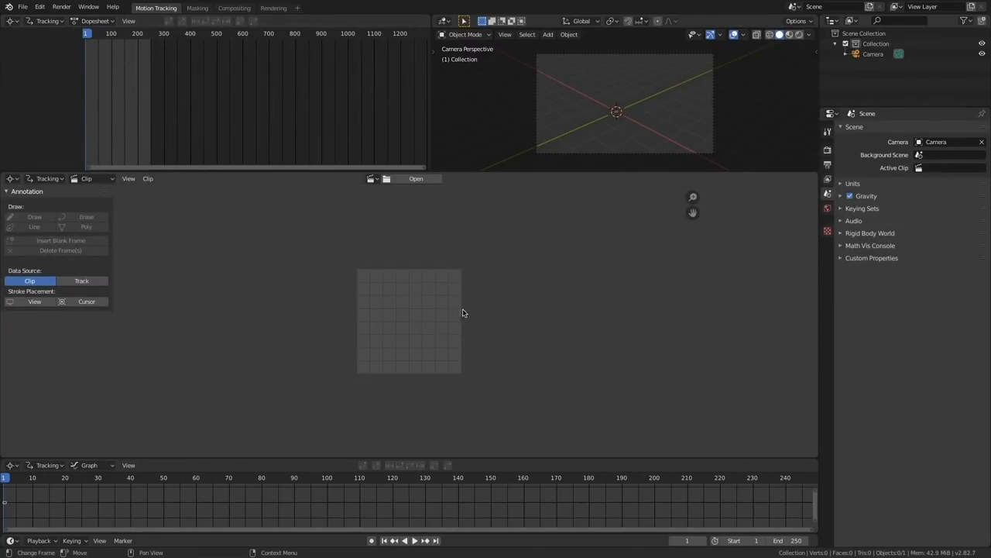
Step: Open billboardFootage.MOV in the Clip Editor
click(416, 178)
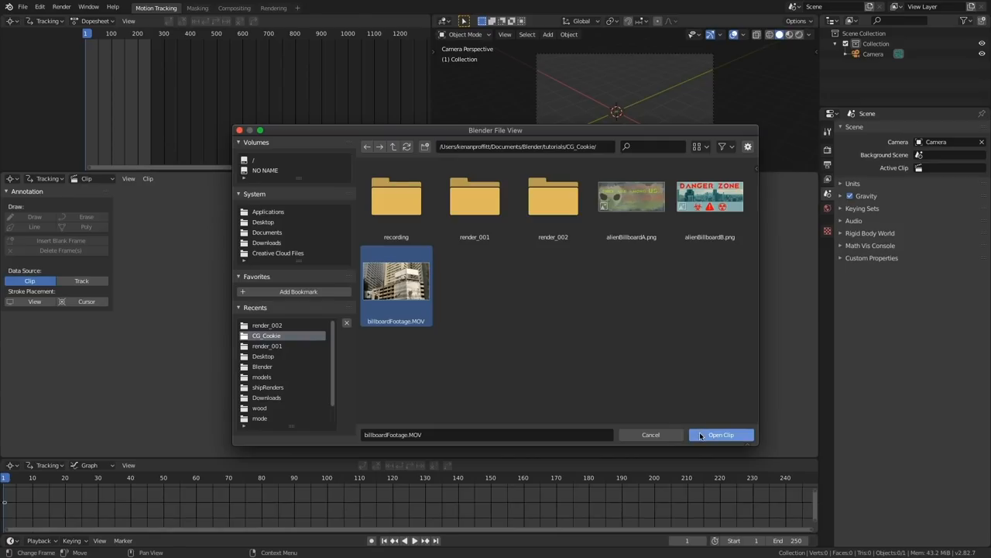
click(720, 435)
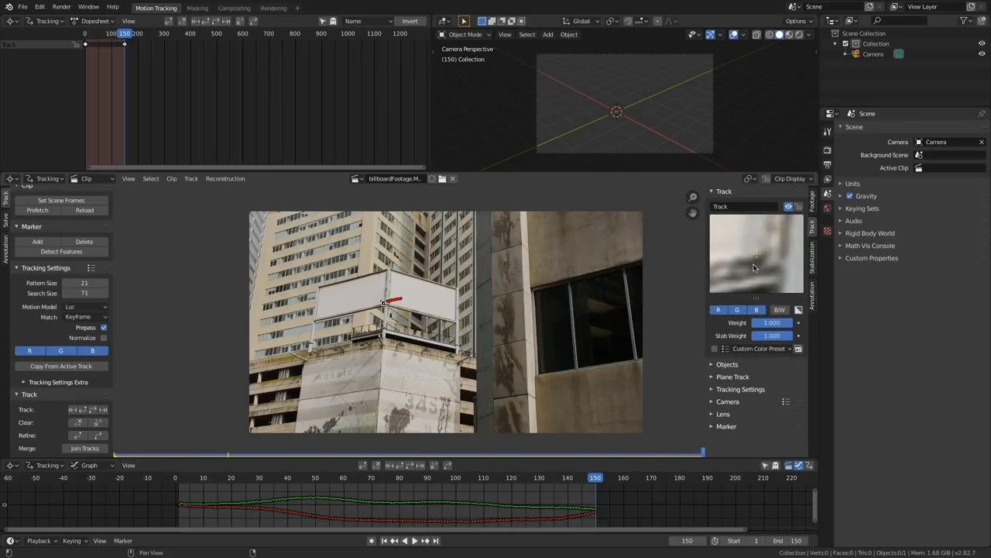
drag(595, 496, 255, 496)
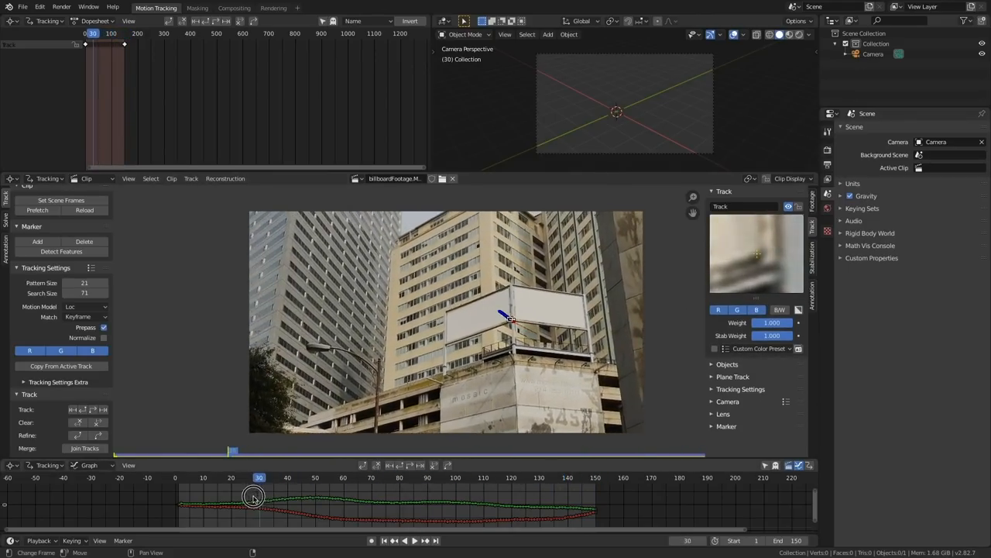
drag(259, 495, 298, 493)
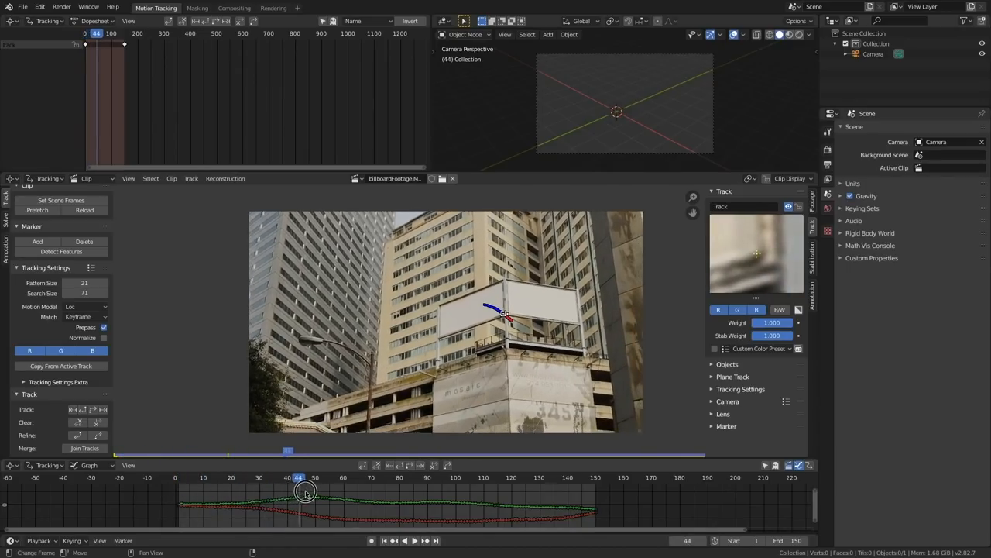
drag(298, 477, 254, 476)
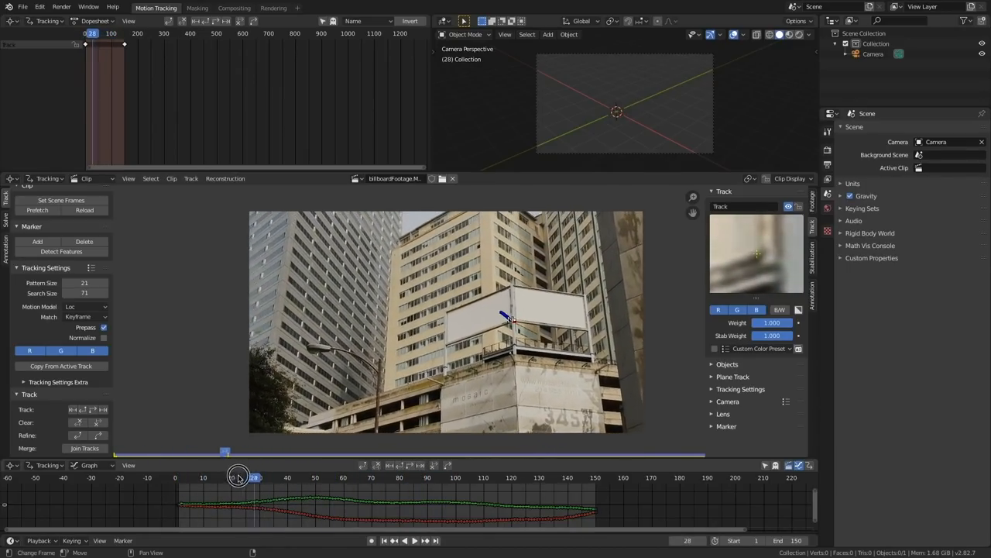
drag(254, 477, 326, 477)
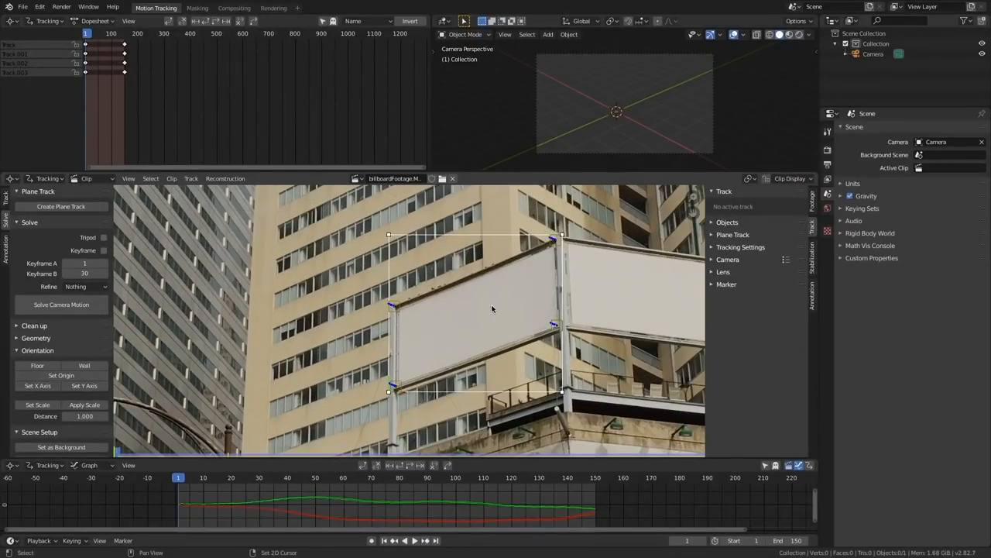
Step: Create a plane track from the corner markers and fit its corners to the left billboard
key(Shift+H)
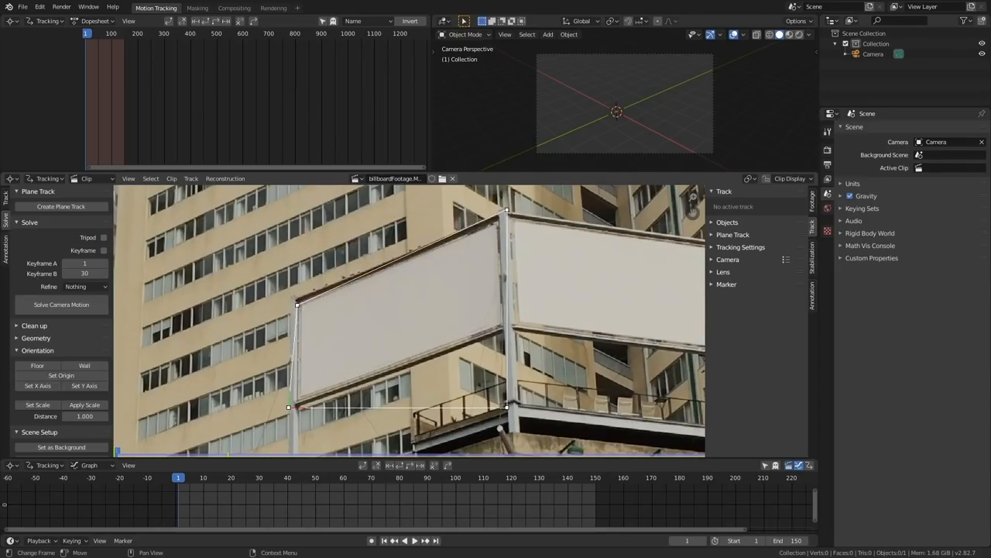
drag(507, 209, 498, 221)
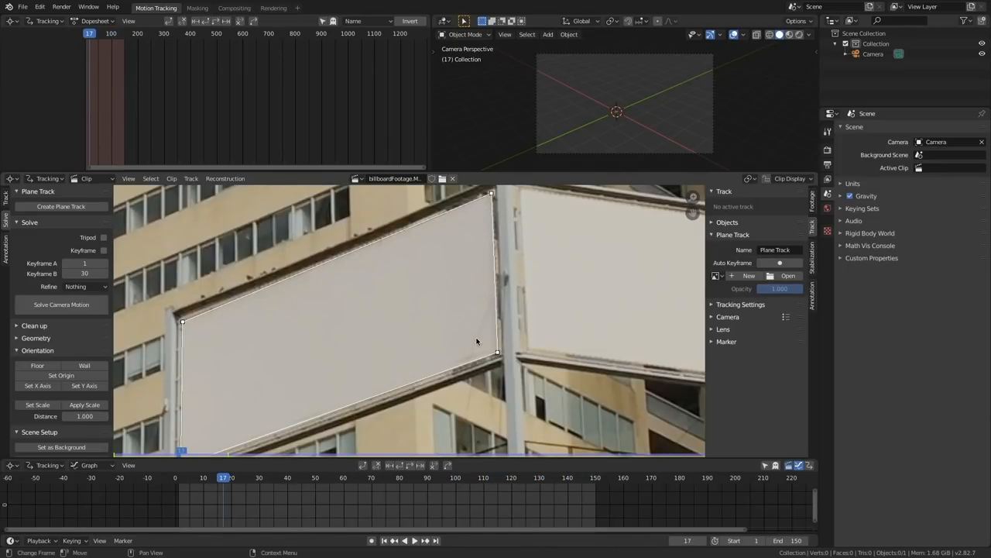
drag(223, 482, 283, 484)
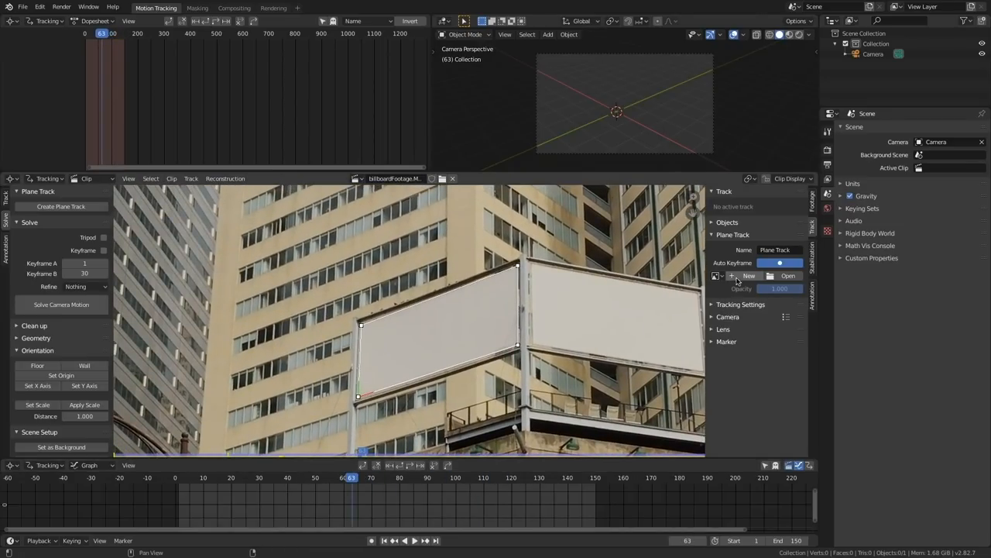
Step: Assign a preview image to the left billboard plane track
click(748, 275)
text(rightBillboard)
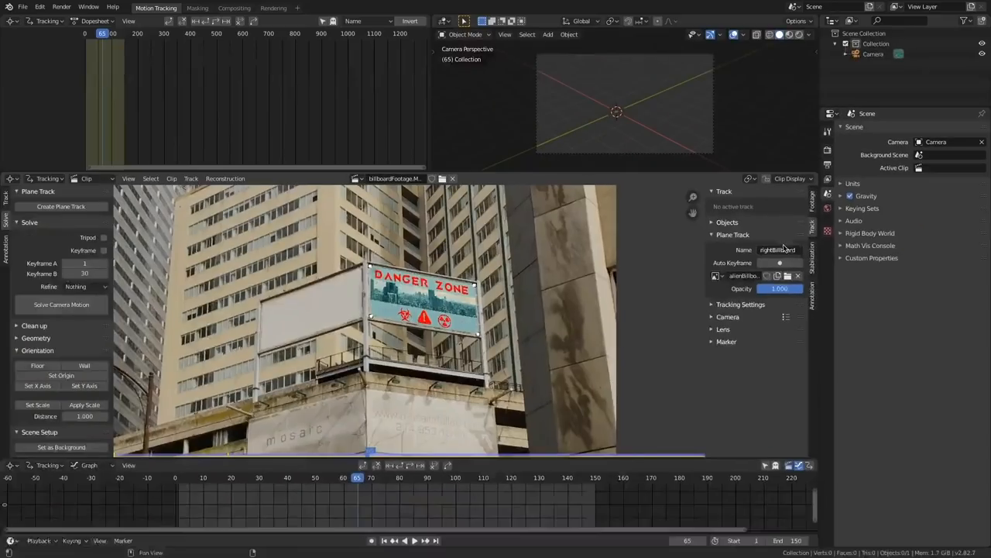
Step: Confirm the rightBillboard name for the second plane track
key(Alt+H)
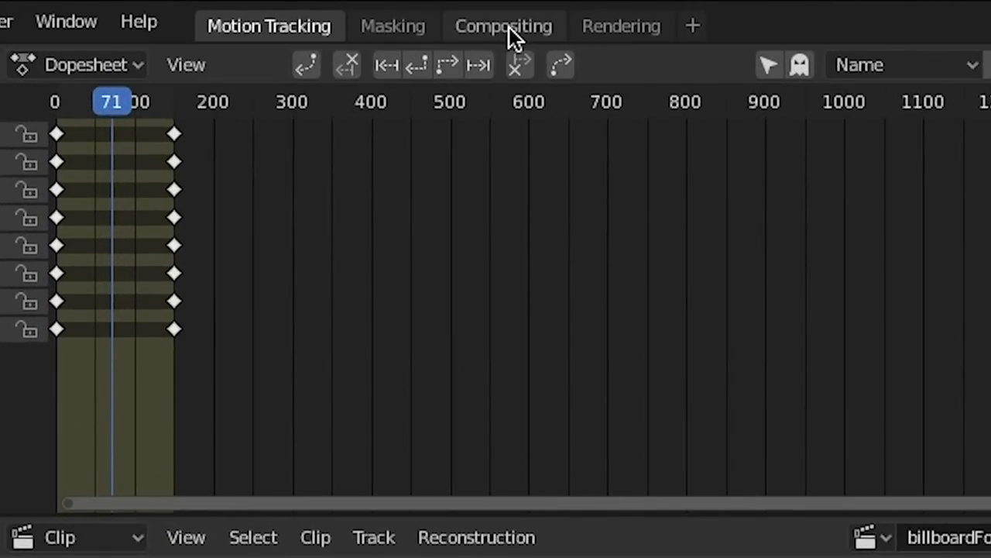
Step: Switch to Compositing and connect the Movie Clip node to the Viewer
click(503, 26)
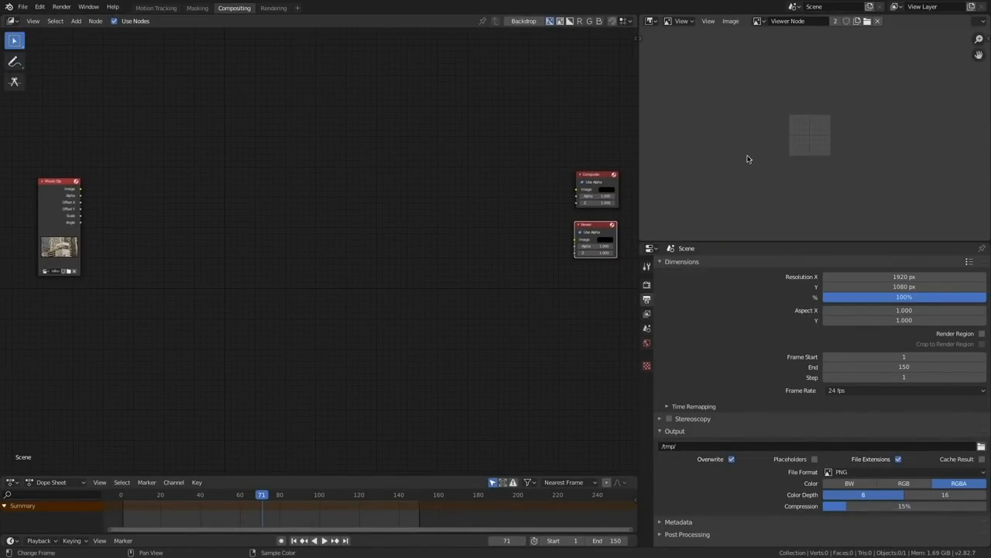
mouse_move(822, 121)
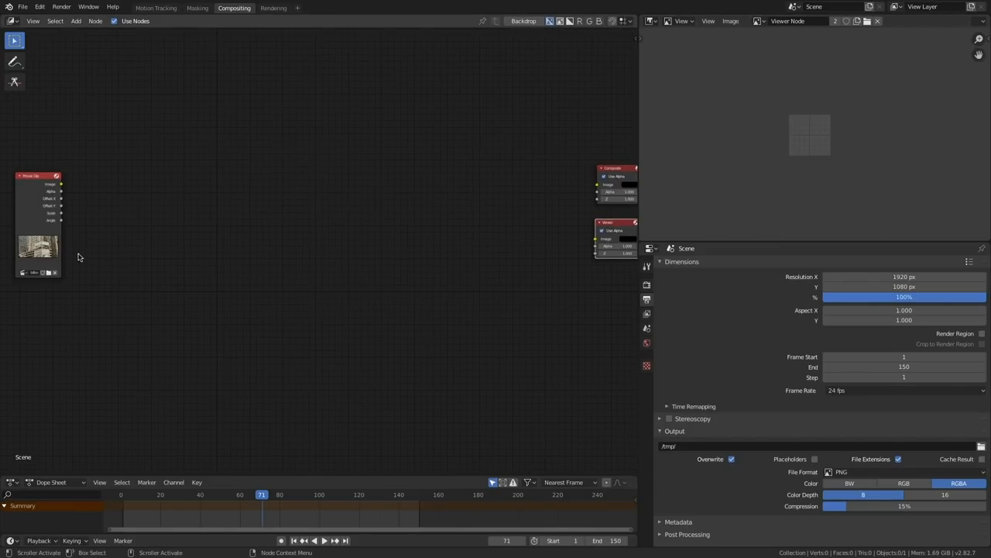
click(37, 186)
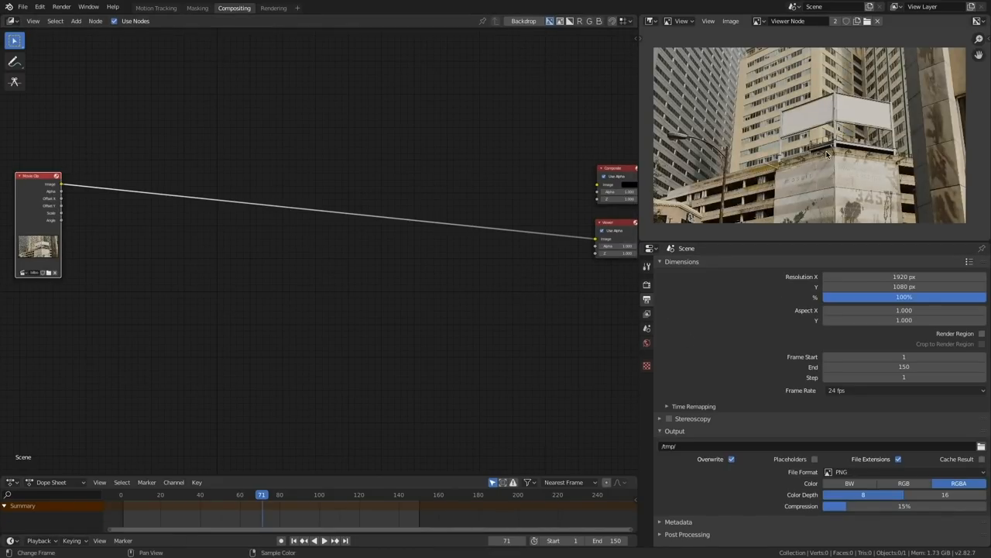
key(shift+a)
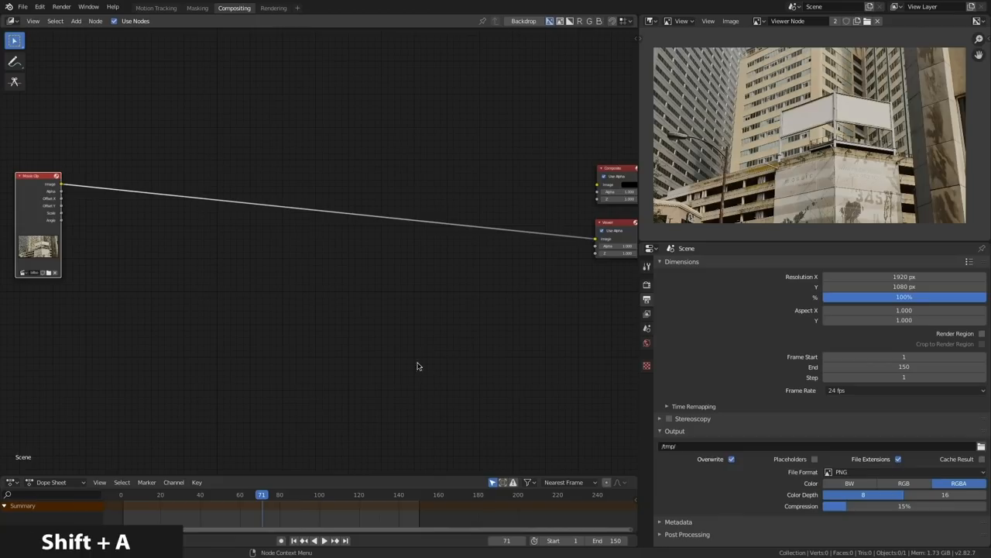
Step: Add a Plane Track Deform node using the Camera and leftBillboard track
text(plan)
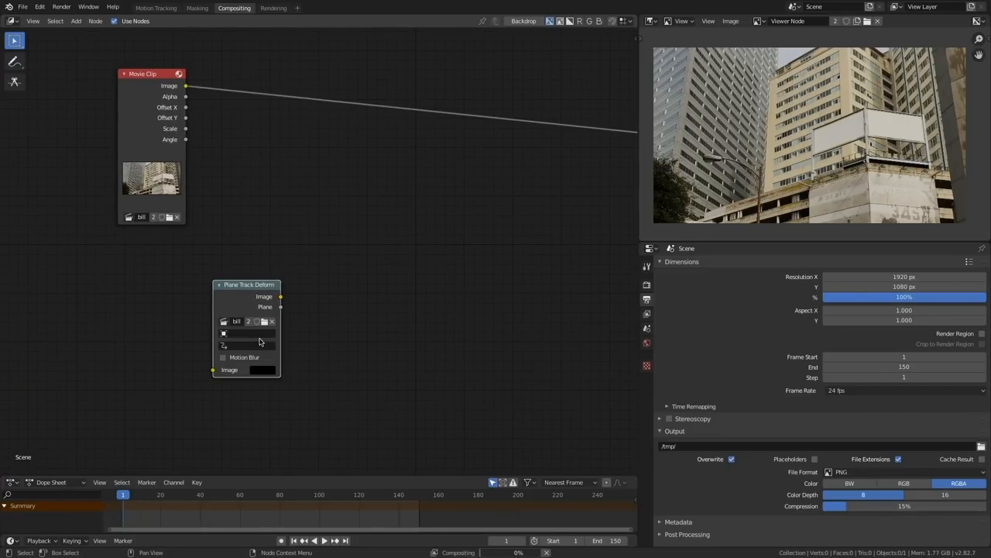
click(256, 344)
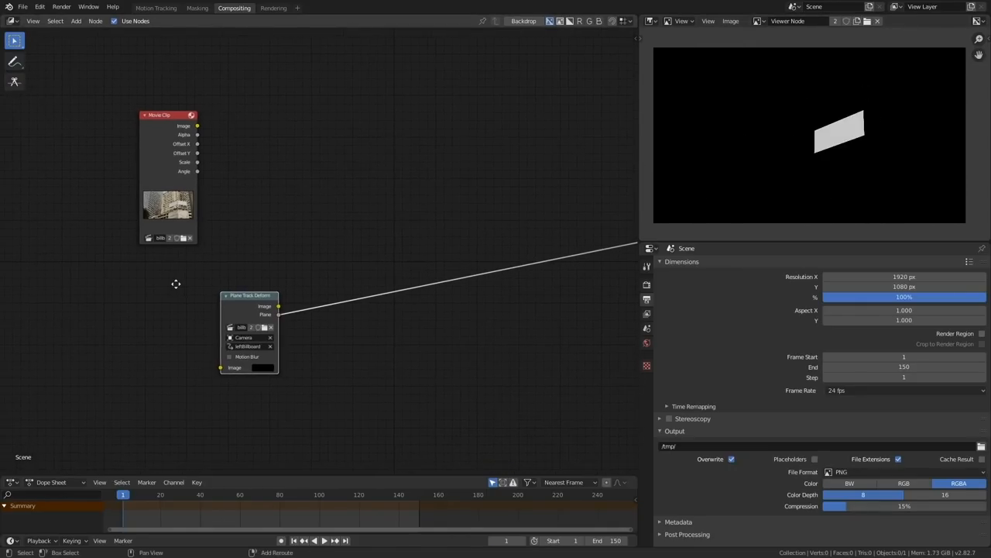
text(ima)
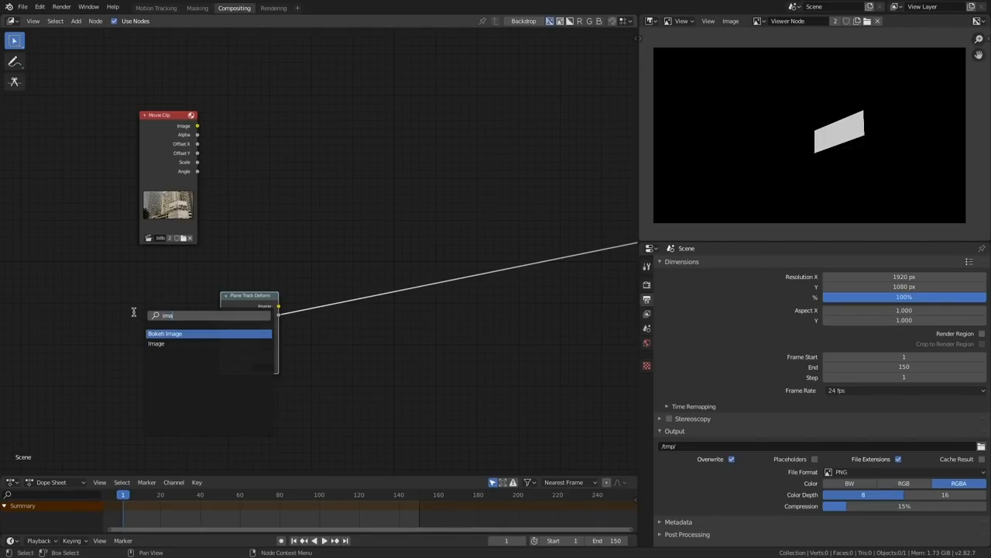
Step: Add an Image node loaded with alienBillboardA.png
click(155, 343)
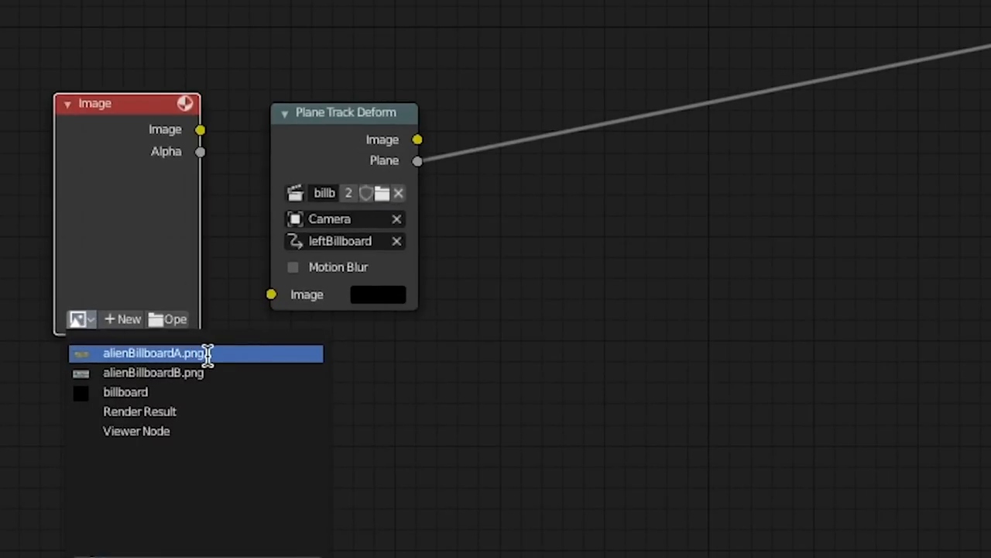
click(153, 353)
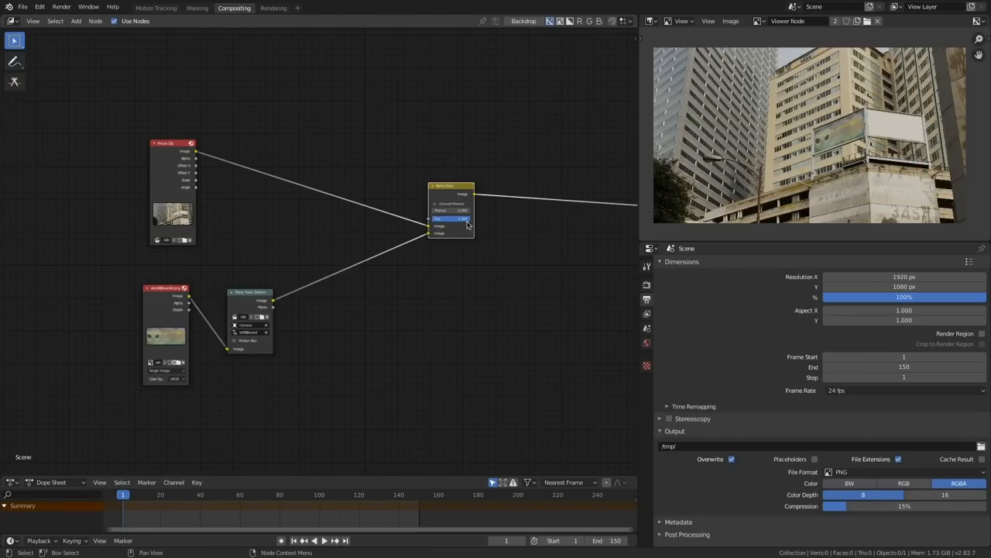
mouse_move(481, 217)
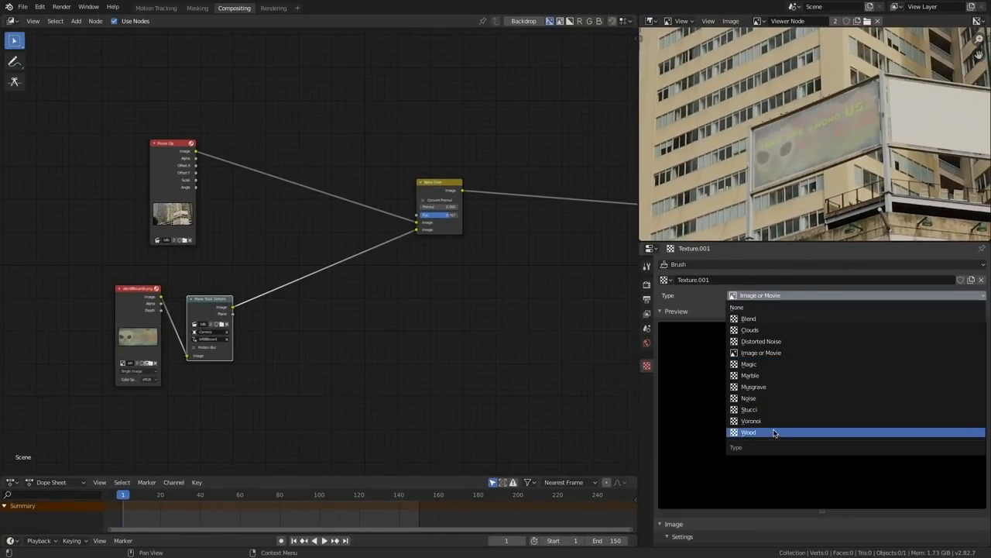
Step: Set a procedural type for the new texture in Texture Properties
click(753, 386)
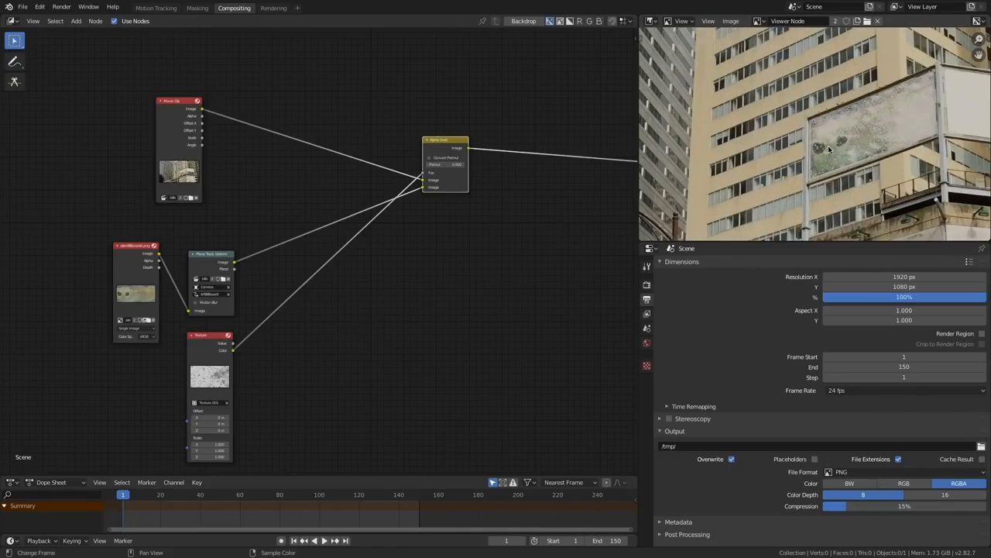
Step: Play the footage to confirm the weathered image stays locked on the left billboard
click(292, 494)
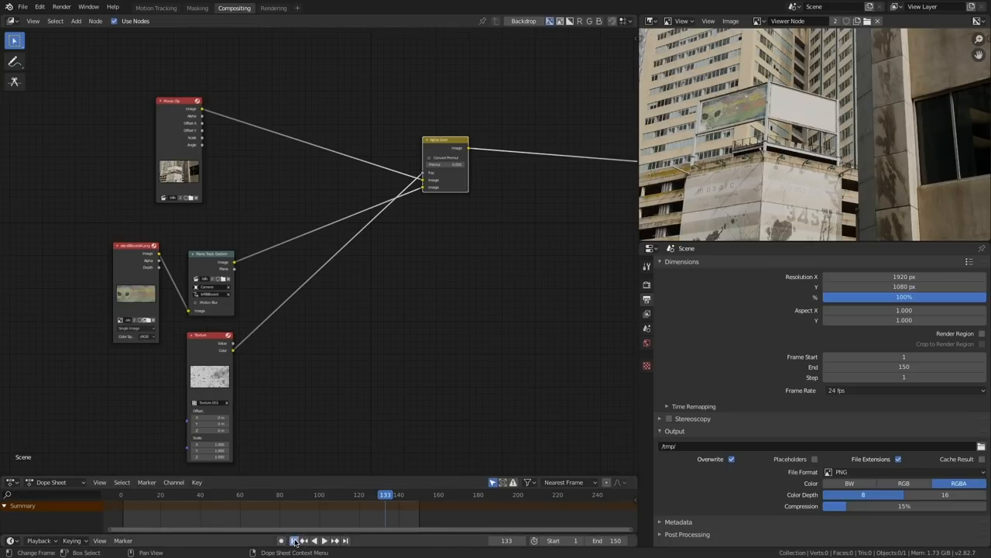
Step: Stop playback and scrub to frame 137 to confirm the texture tracks the left billboard
click(293, 540)
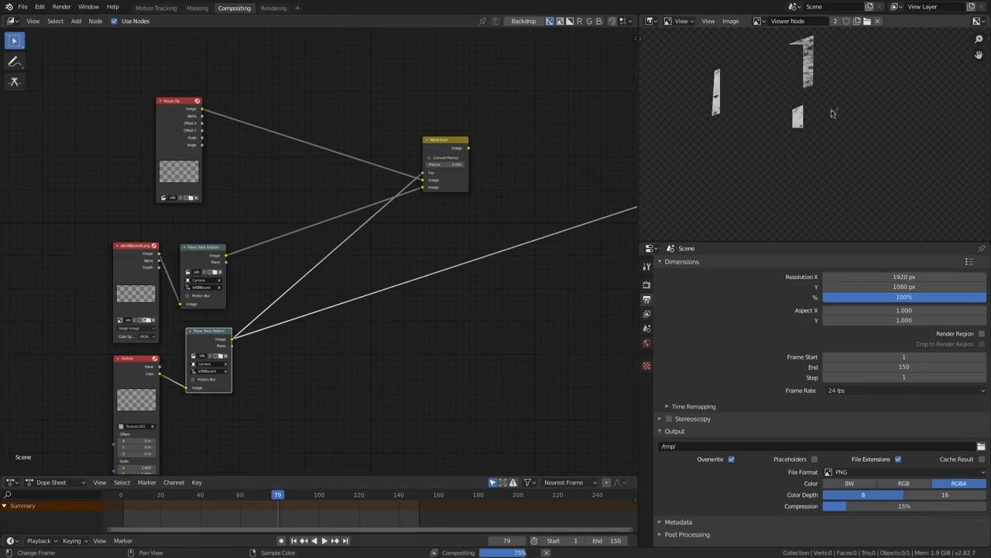
click(368, 494)
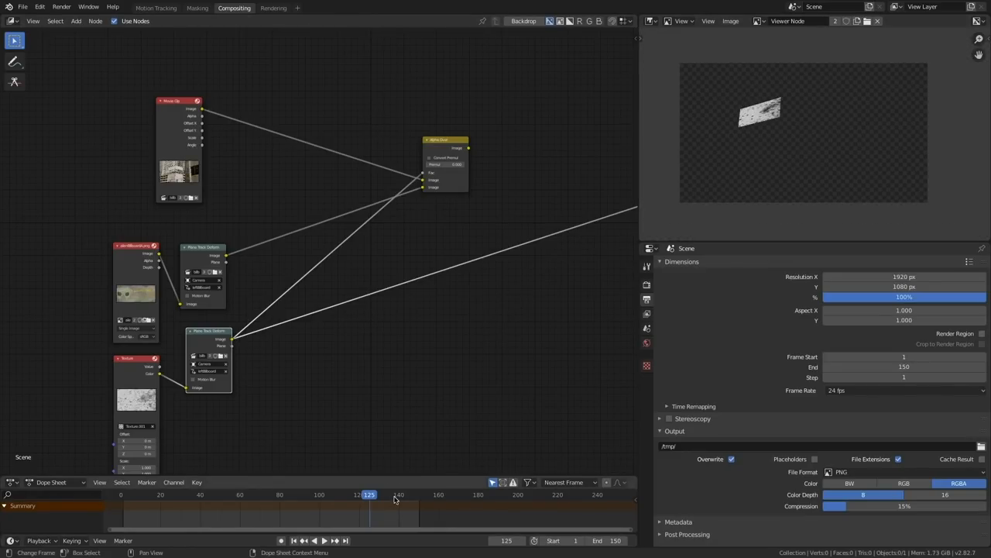
click(393, 494)
text(col)
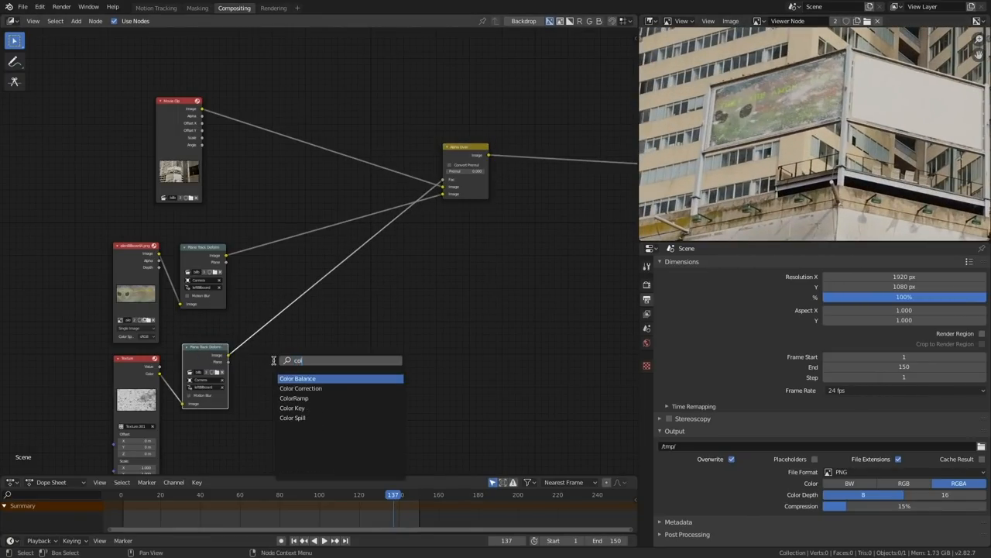
Step: Add a ColorRamp after the tracked texture, add a third stop, and tighten the stops for contrast
click(297, 378)
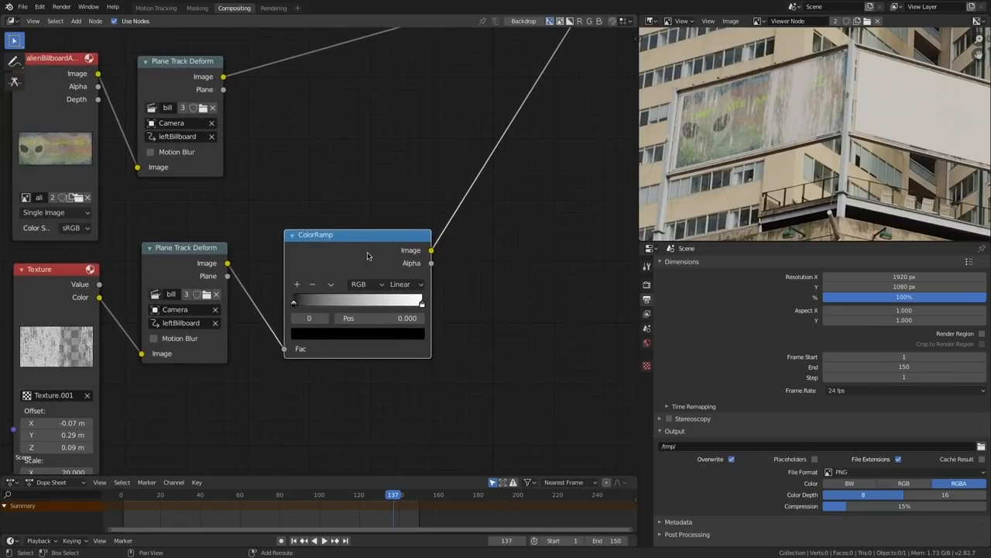
click(296, 284)
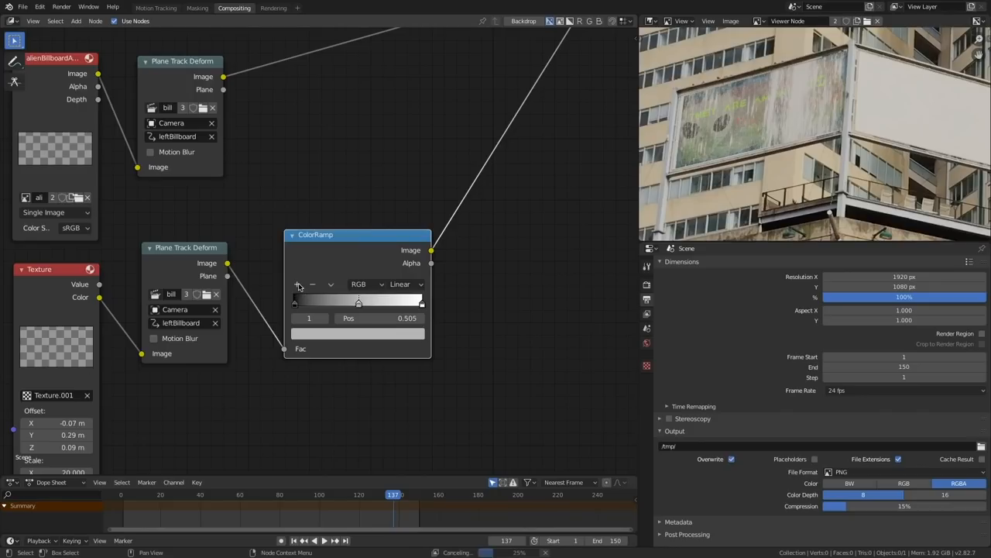
drag(359, 300, 298, 306)
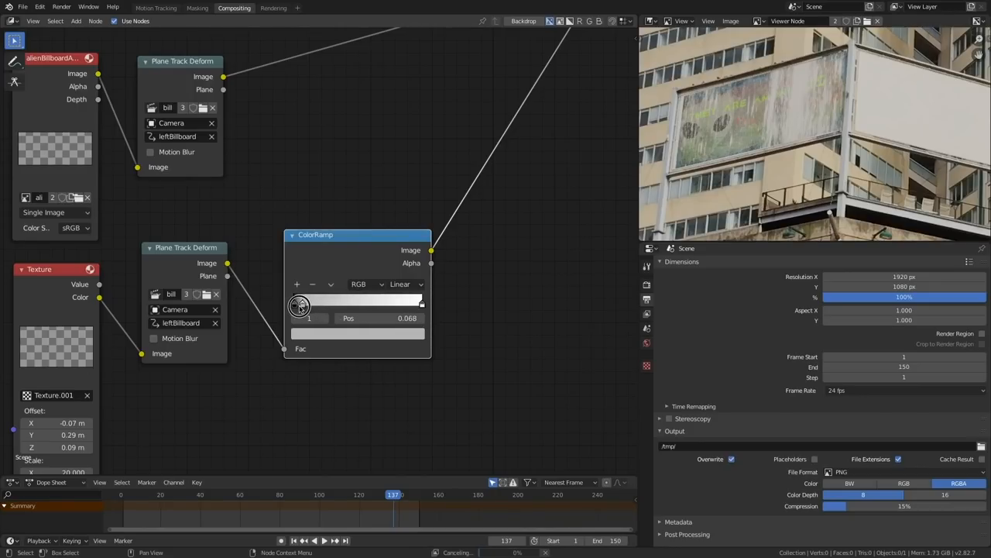
drag(302, 302, 297, 302)
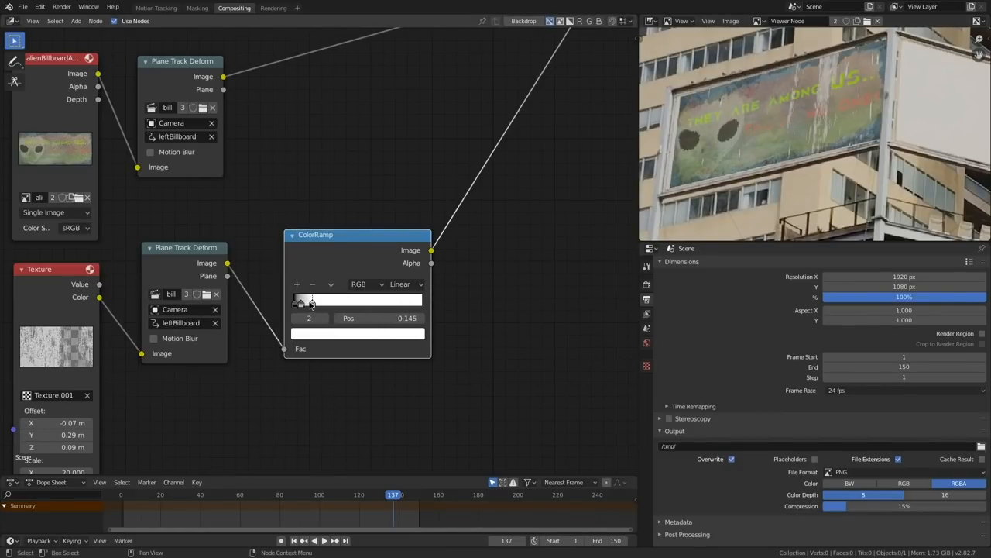
drag(300, 301, 324, 304)
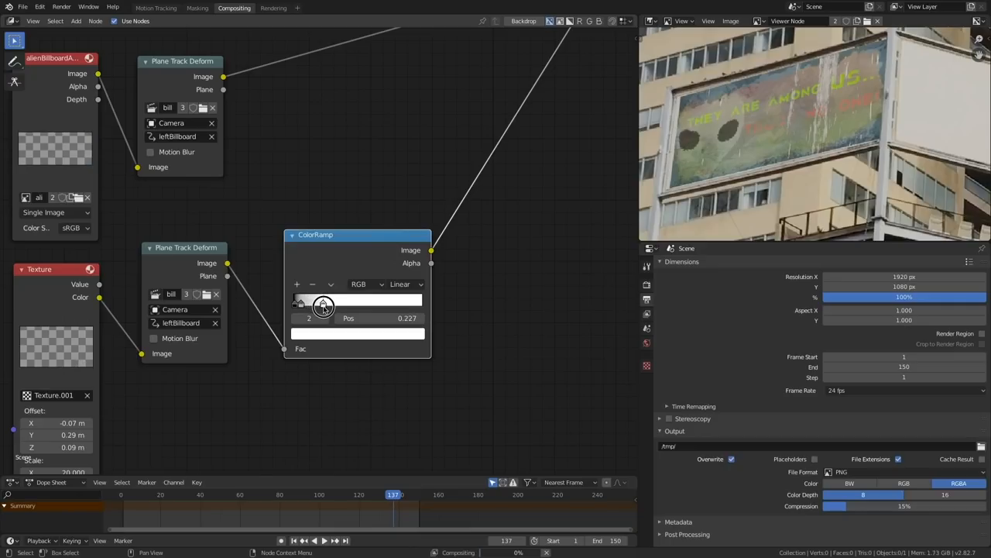
drag(324, 302, 301, 302)
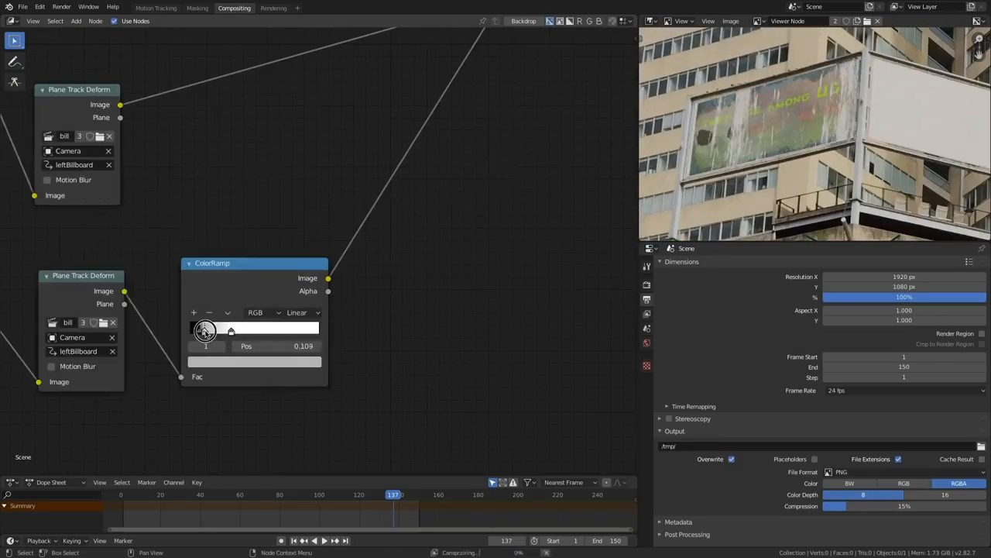
drag(205, 329, 209, 329)
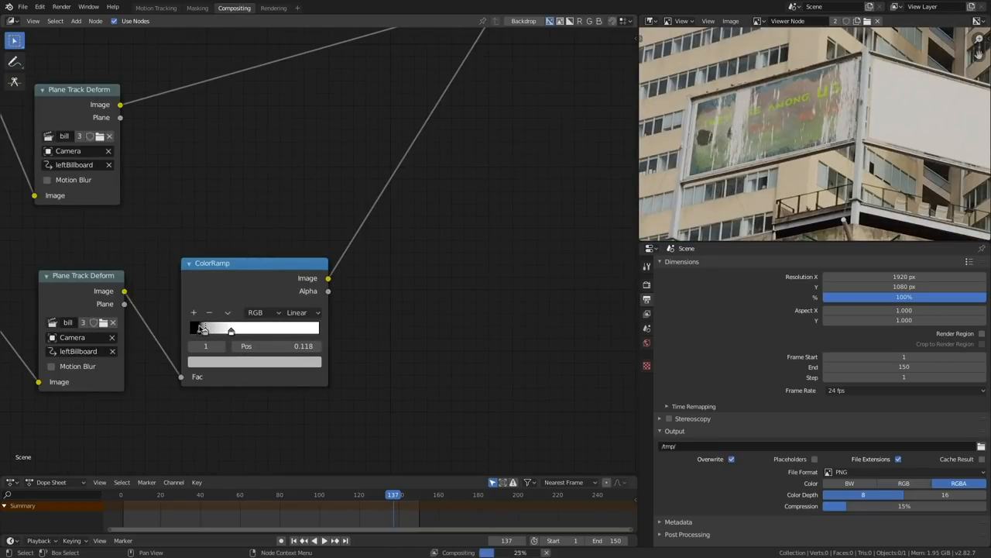
drag(230, 331, 236, 330)
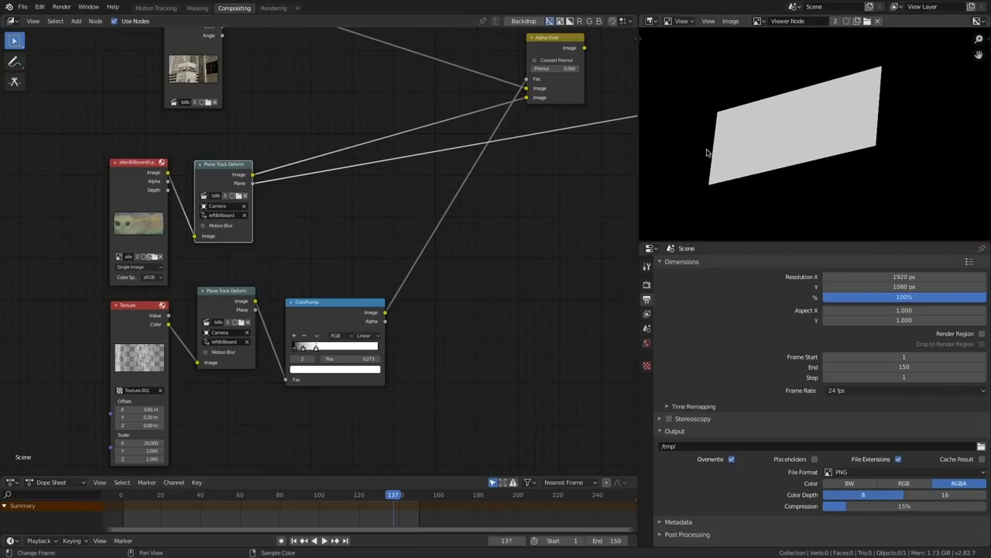
mouse_move(358, 273)
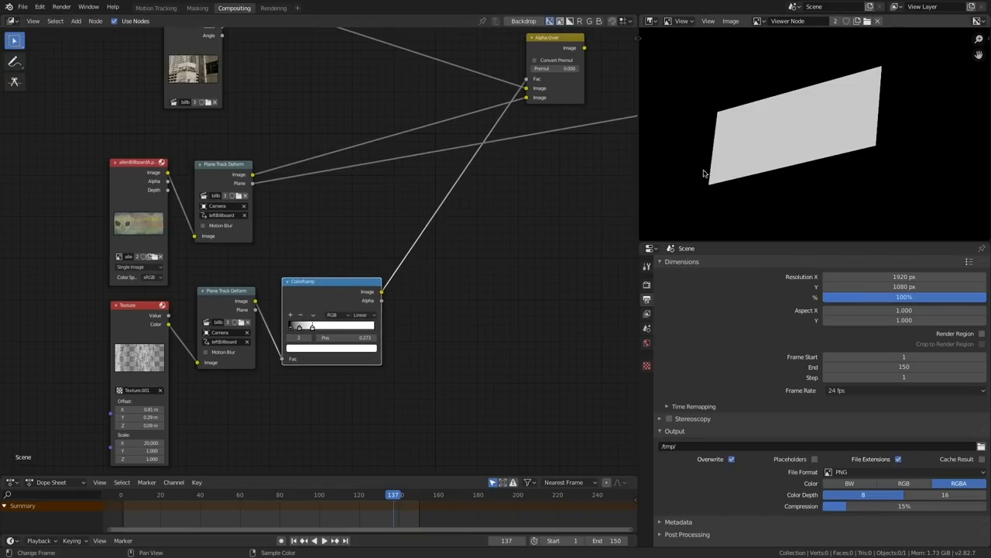
Step: Add a Dilate/Erode node on the plane mask, set to Feather with a different falloff
text(di)
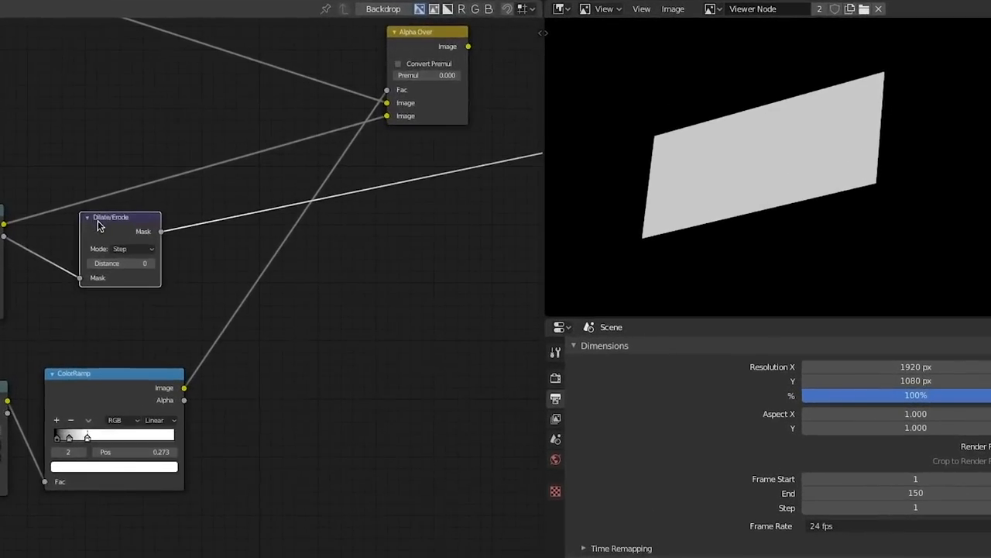
click(120, 265)
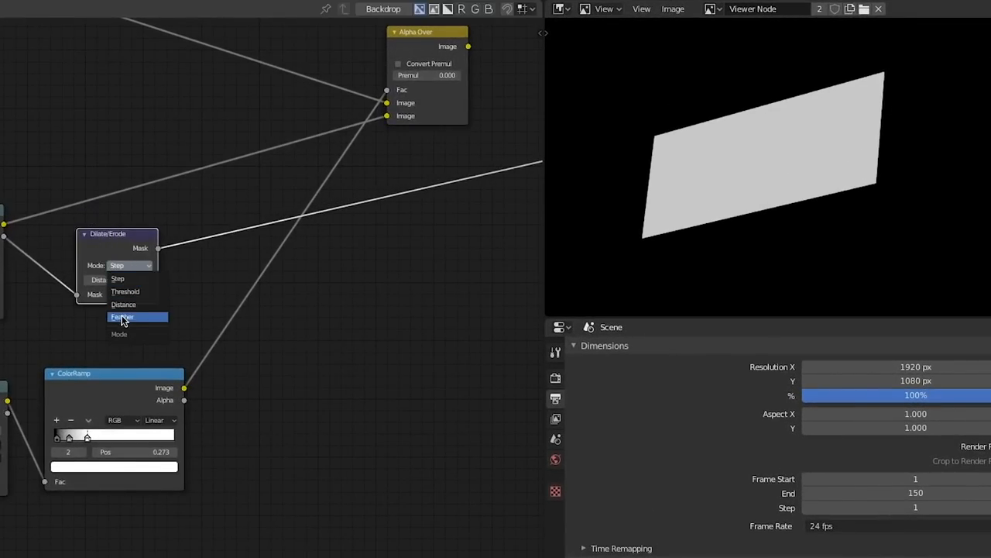
click(122, 316)
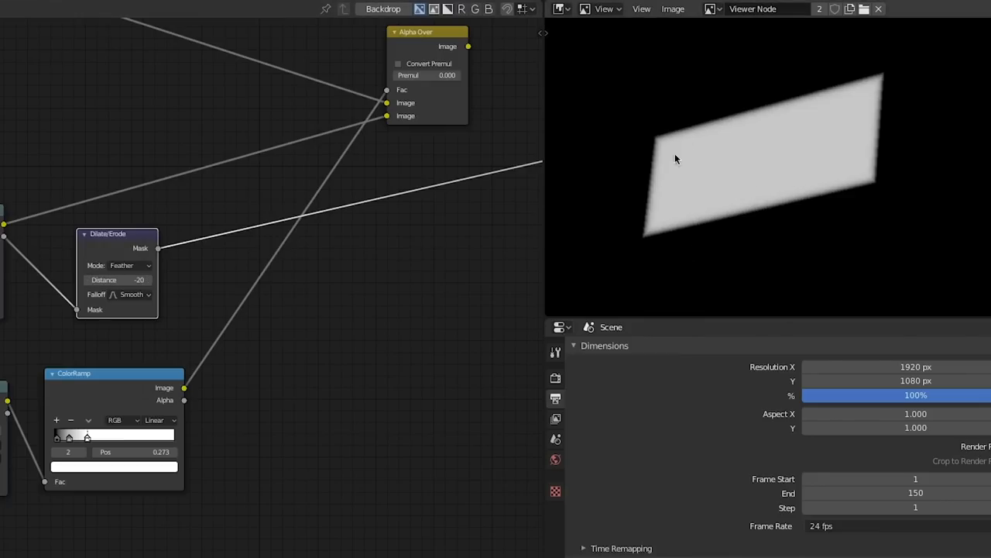
click(129, 294)
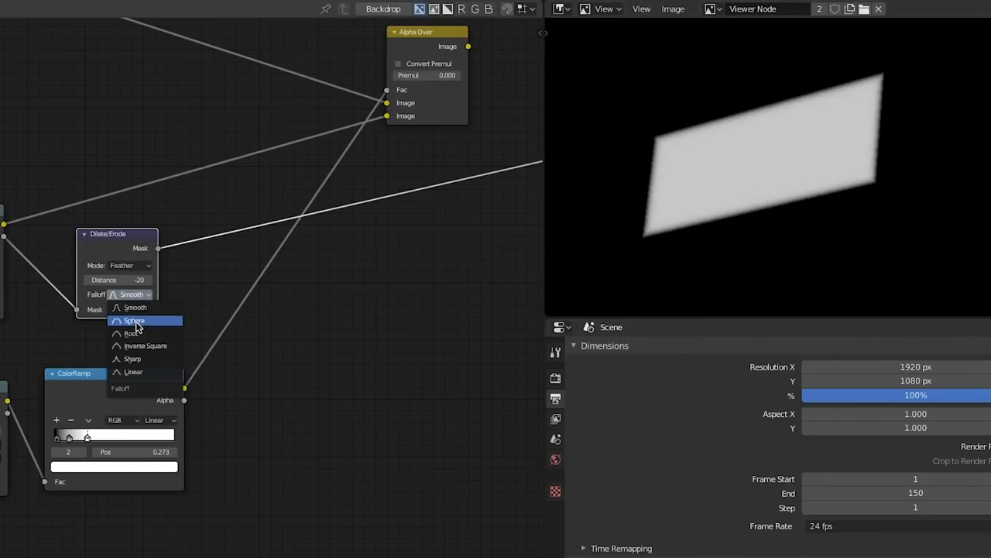
click(145, 346)
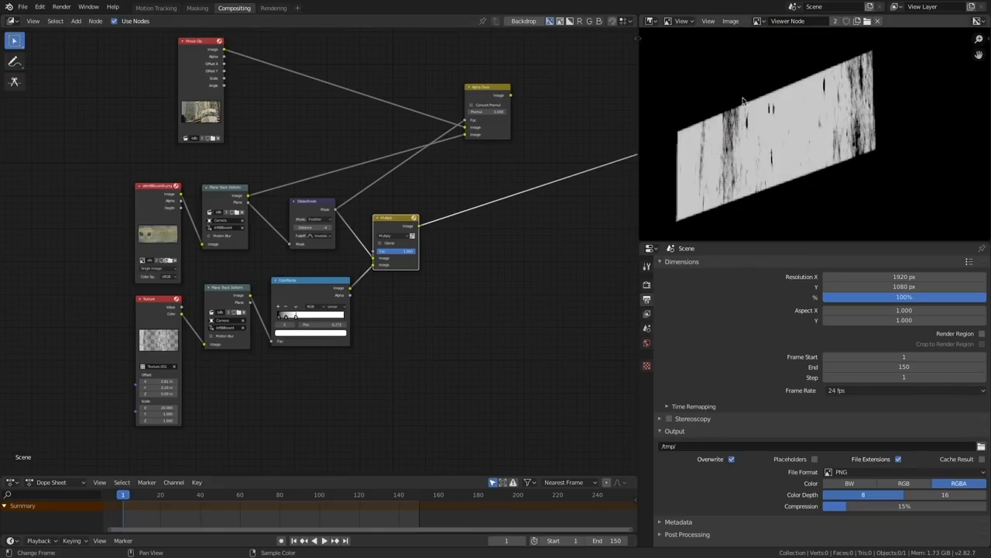
Step: Multiply the Dilate/Erode mask with the ColorRamp matte in a MixRGB node
click(310, 201)
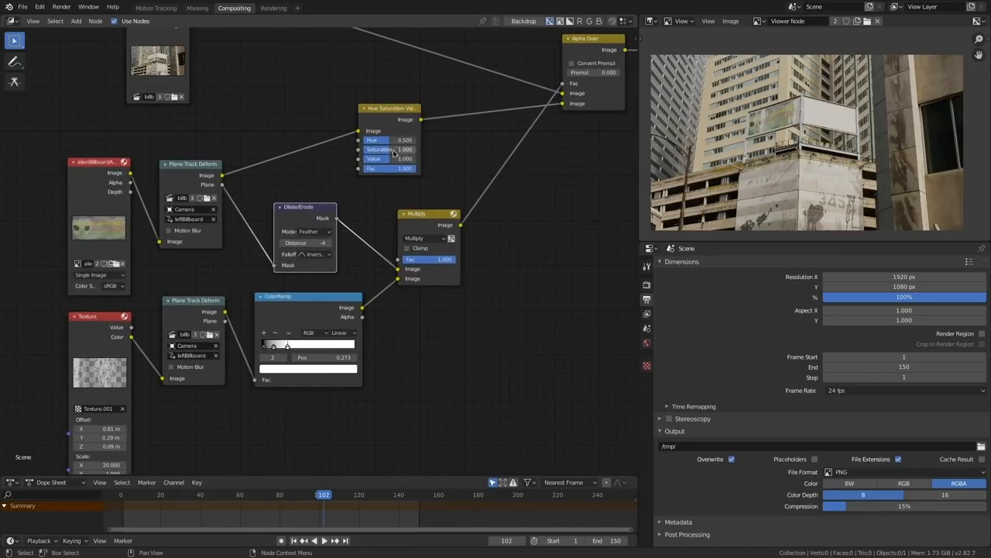
Step: Lower the alien image's saturation to 0.9 in the Hue Saturation Value node
drag(390, 148, 379, 149)
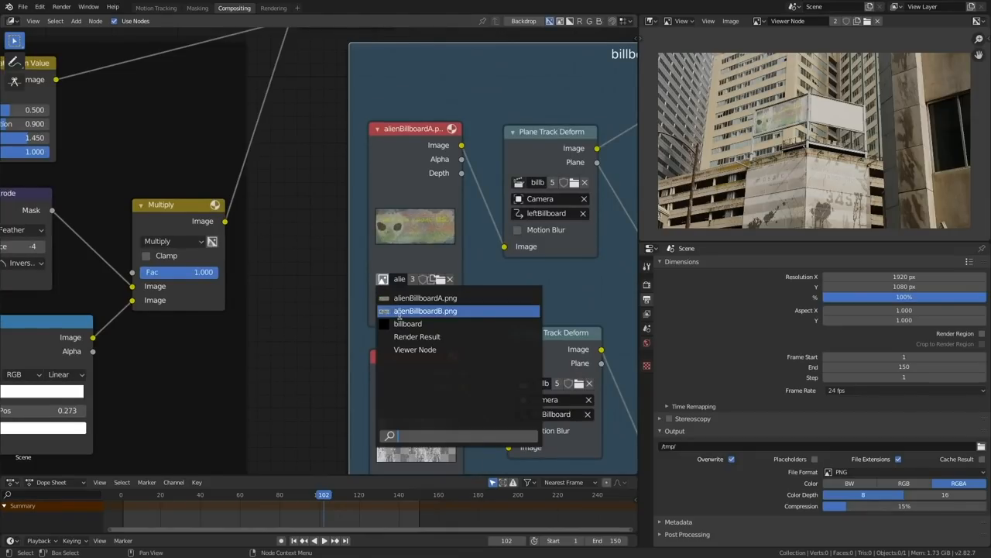
Step: Load alienBillboardB.png in the duplicated frame and move the Movie Clip node left
click(424, 310)
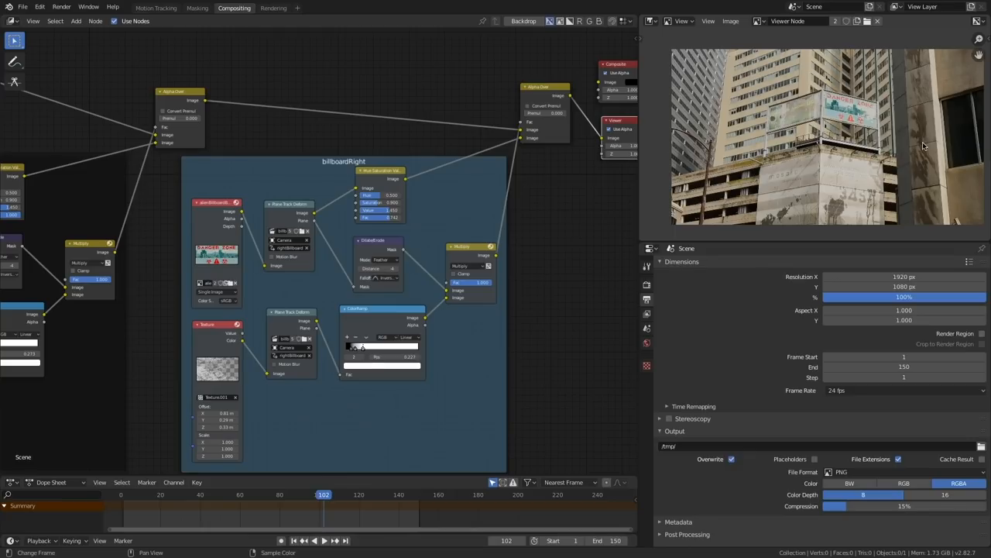
mouse_move(804, 192)
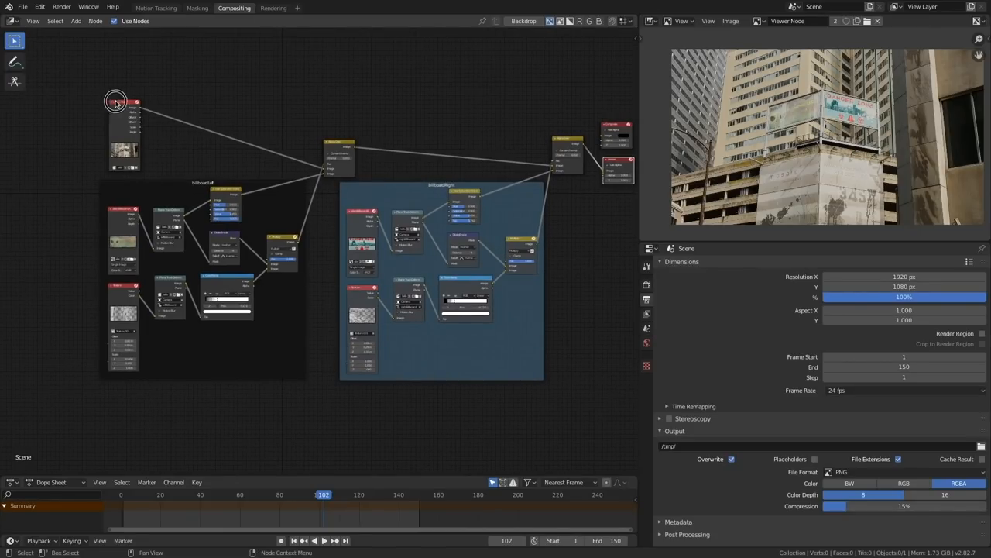
drag(124, 100, 72, 155)
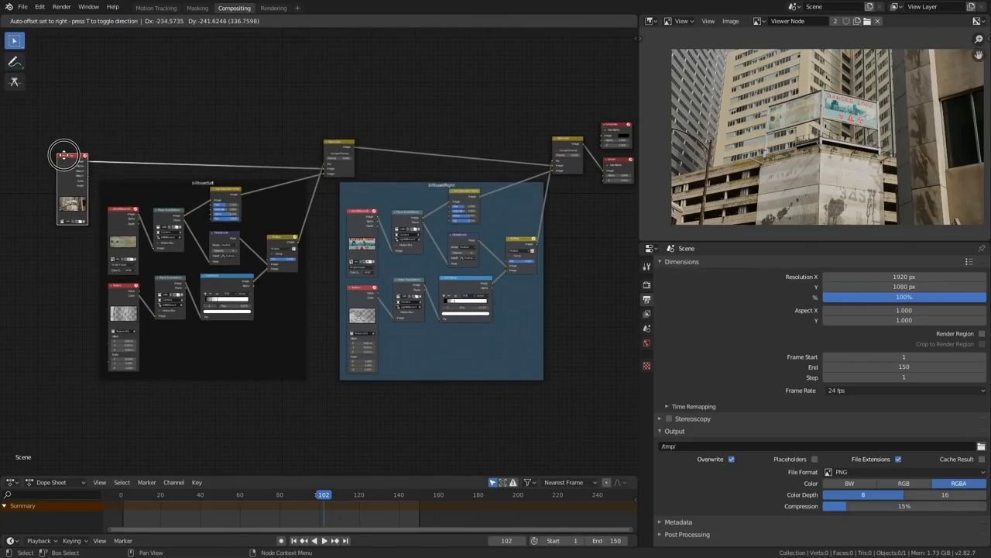